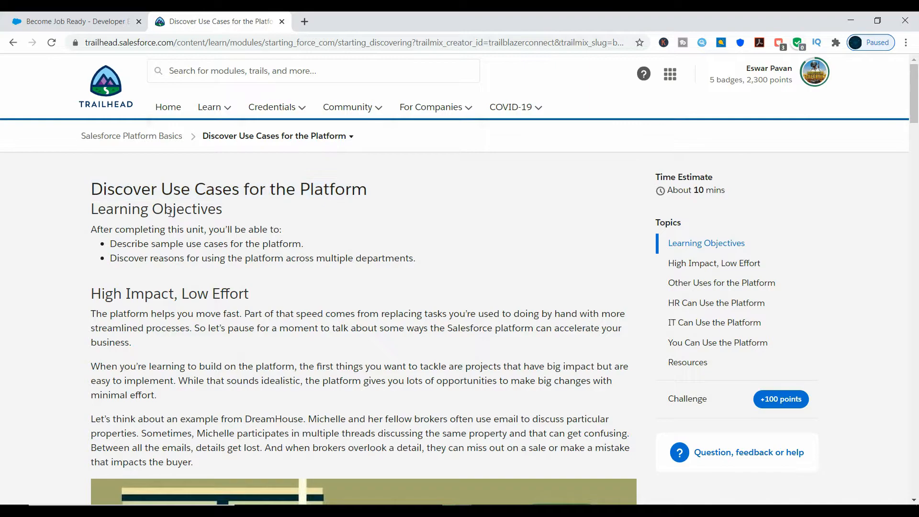
# Scroll down the 'Discover Use Cases for the Platform' unit to quiz question 1
pyautogui.scroll(-3)
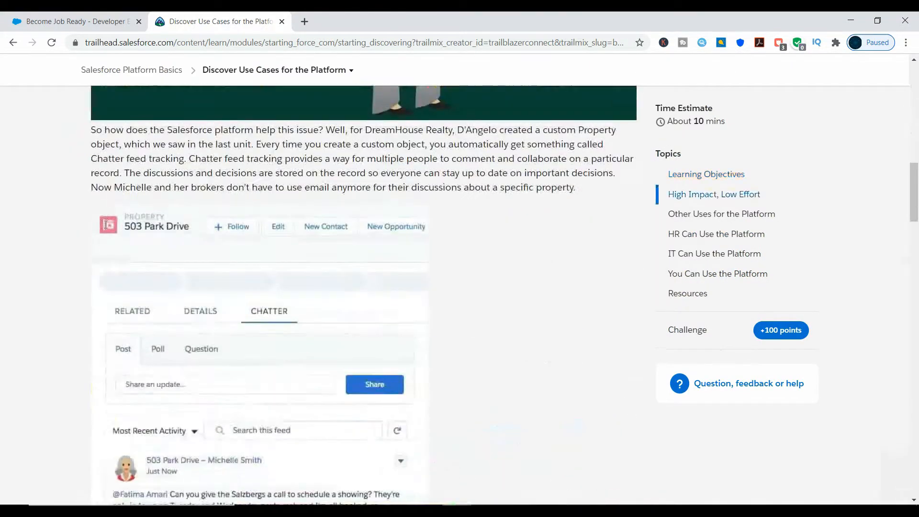
pyautogui.scroll(-3)
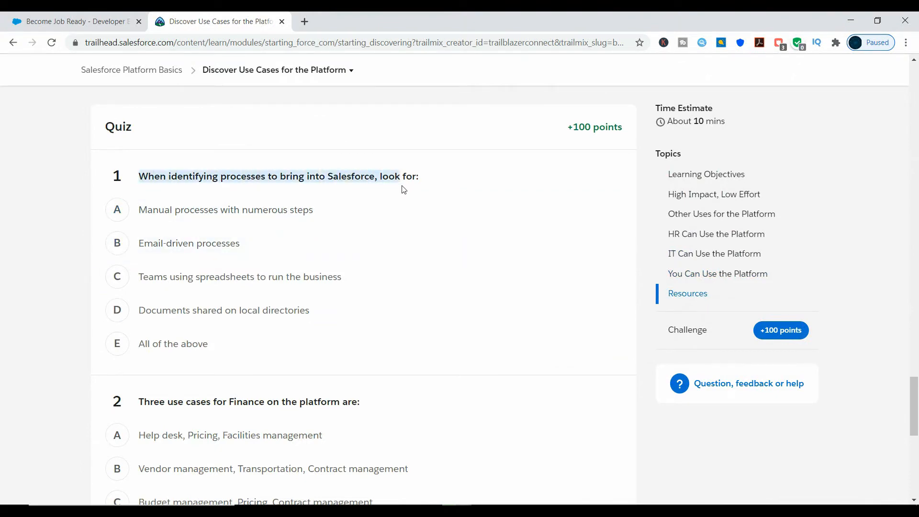
# Review the High Impact, Low Effort process traits, then jump back to Resources and the quiz
pyautogui.click(713, 194)
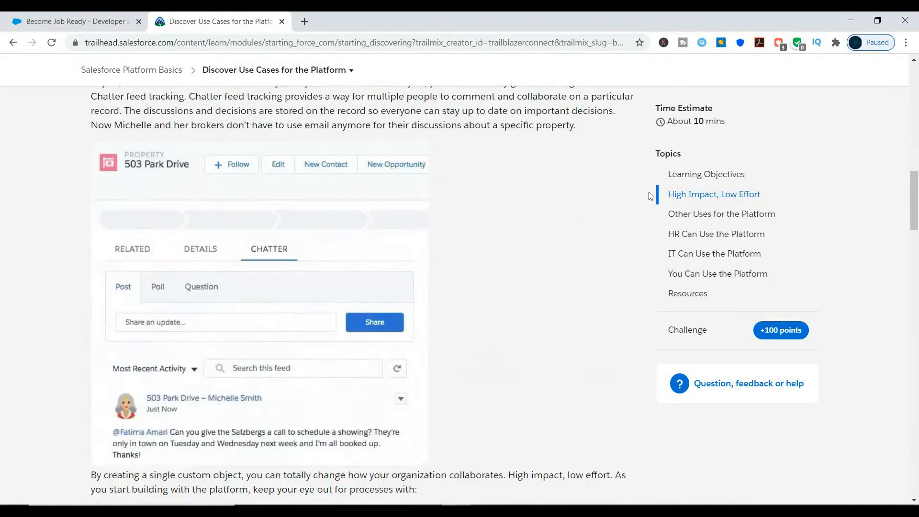
pyautogui.scroll(-3)
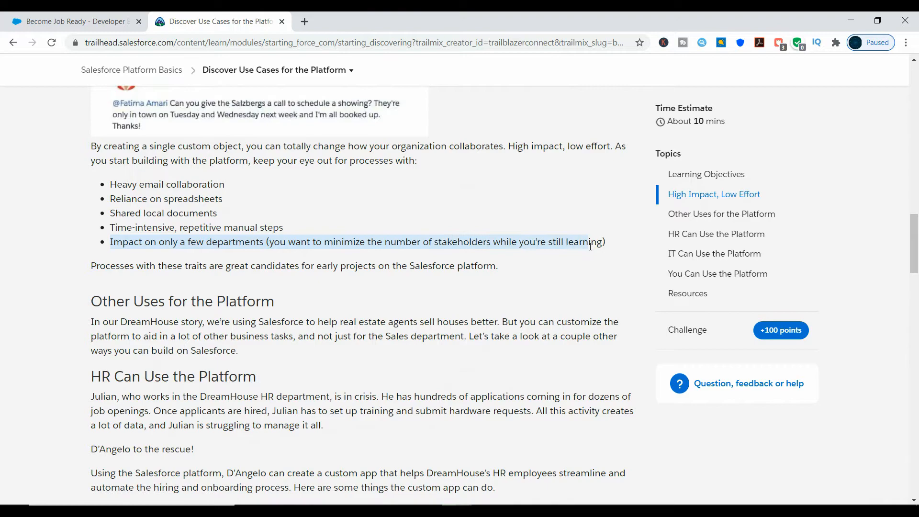
pyautogui.moveTo(687, 293)
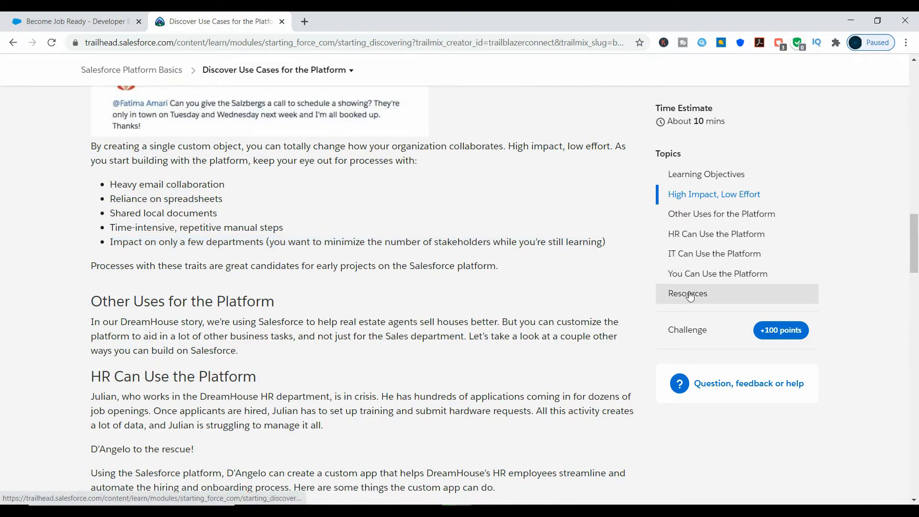
pyautogui.click(687, 293)
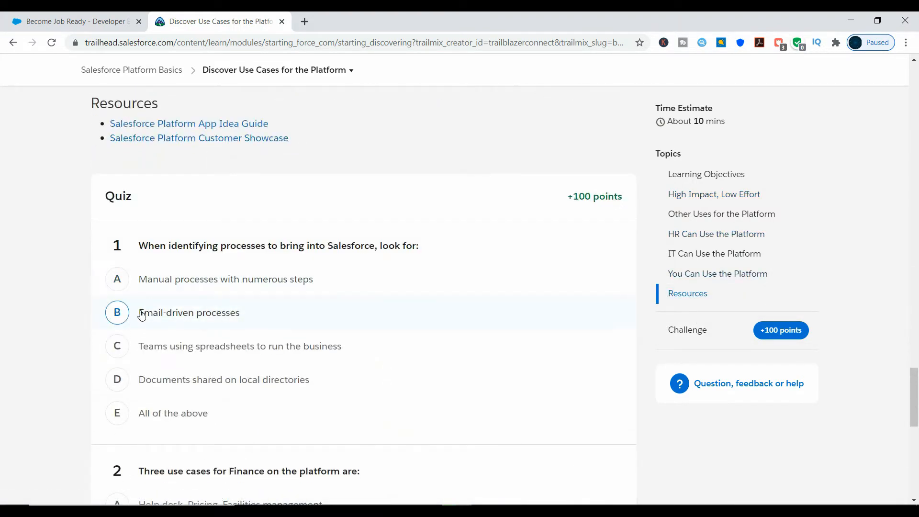
# Answer question 1 with 'All of the above' and scroll to the Finance question
pyautogui.click(117, 313)
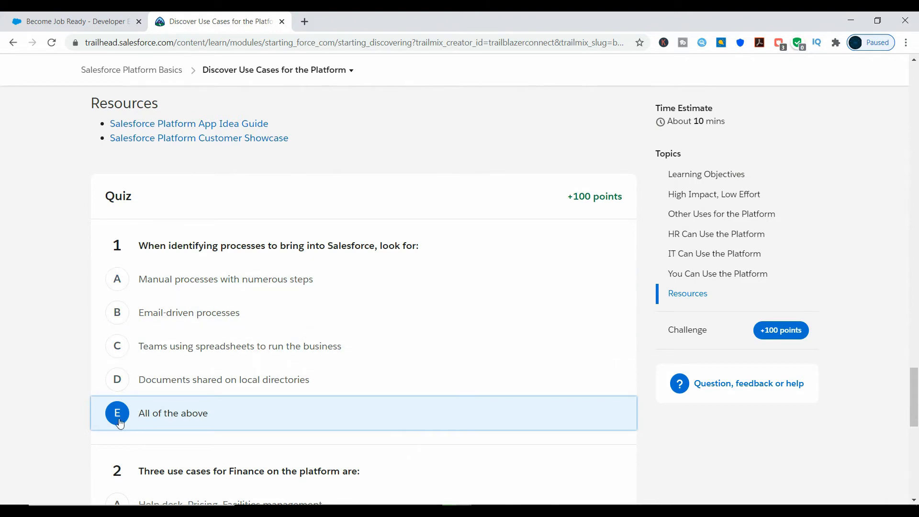
pyautogui.scroll(-3)
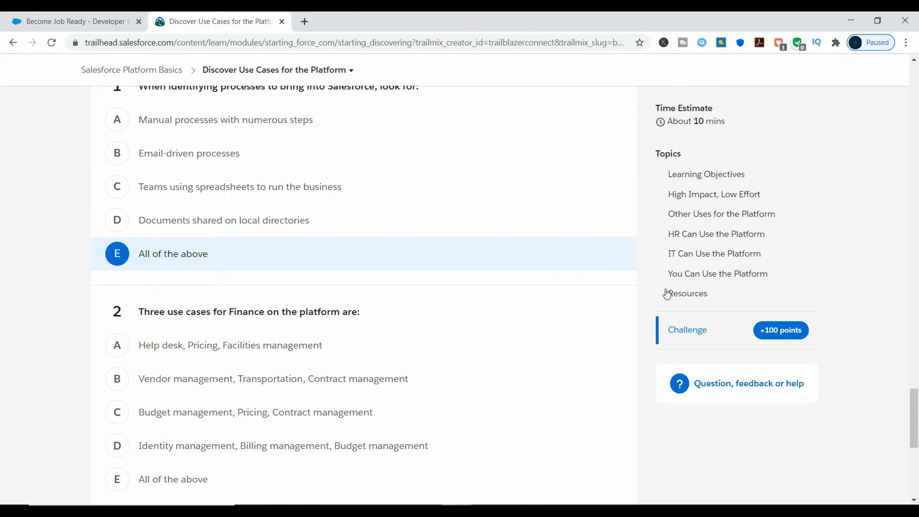
# Check the Finance row, answer 'Budget management, Pricing, Contract management', and submit the quiz
pyautogui.click(717, 274)
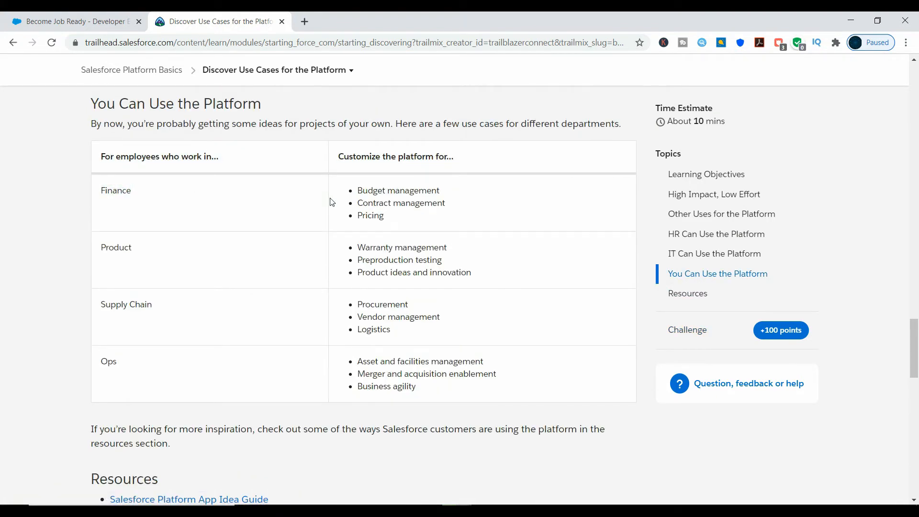
pyautogui.moveTo(357, 194)
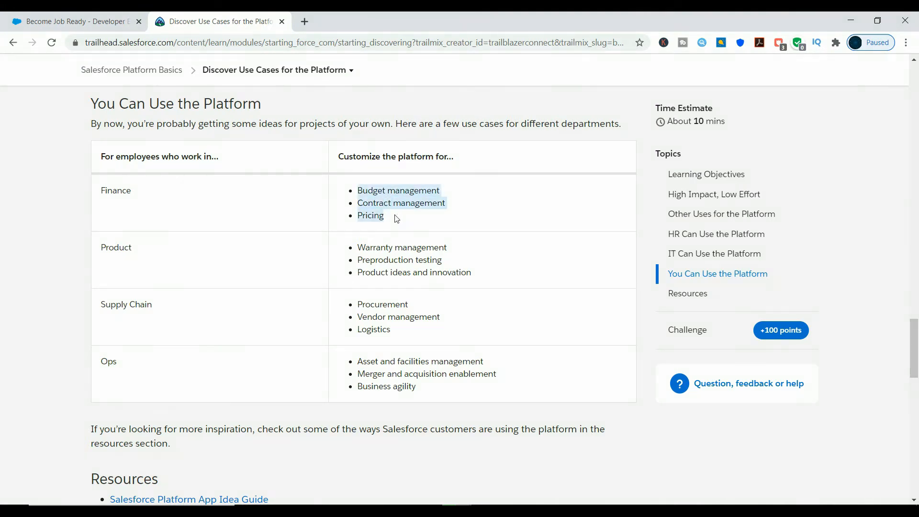
pyautogui.moveTo(367, 235)
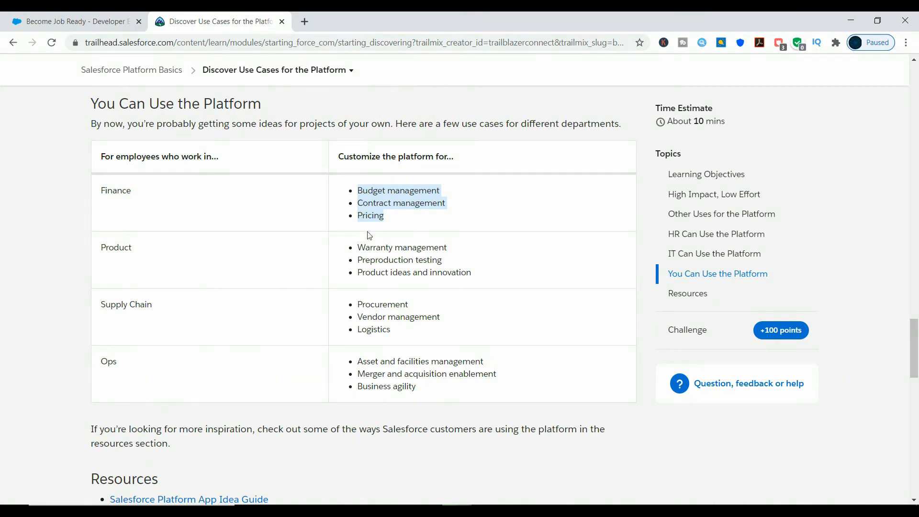
pyautogui.moveTo(688, 293)
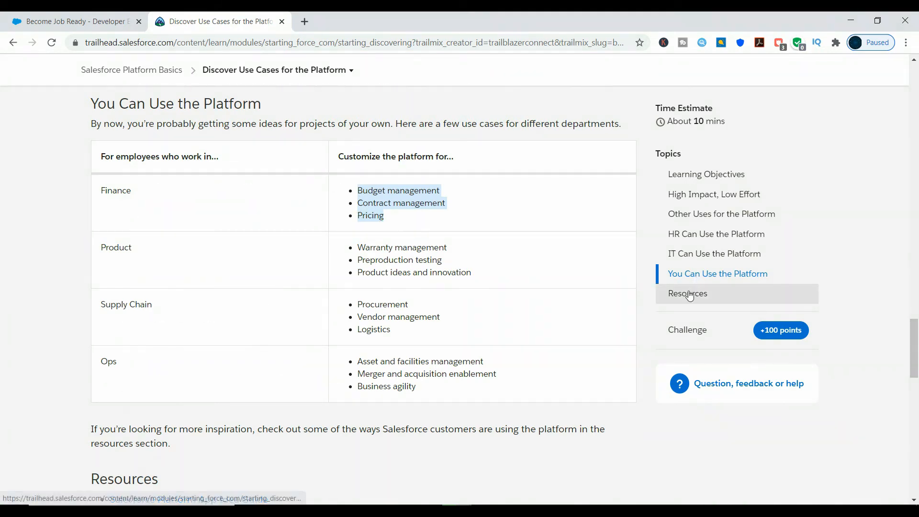
pyautogui.scroll(-3)
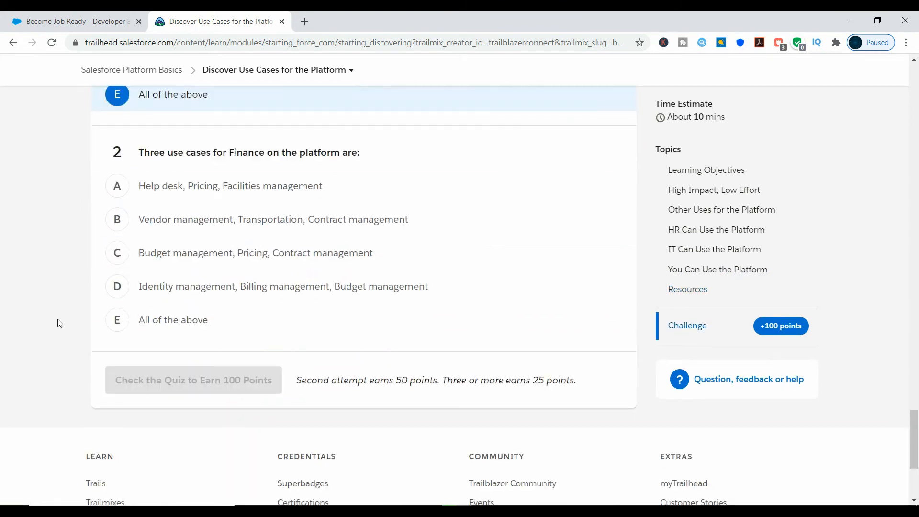
pyautogui.click(255, 252)
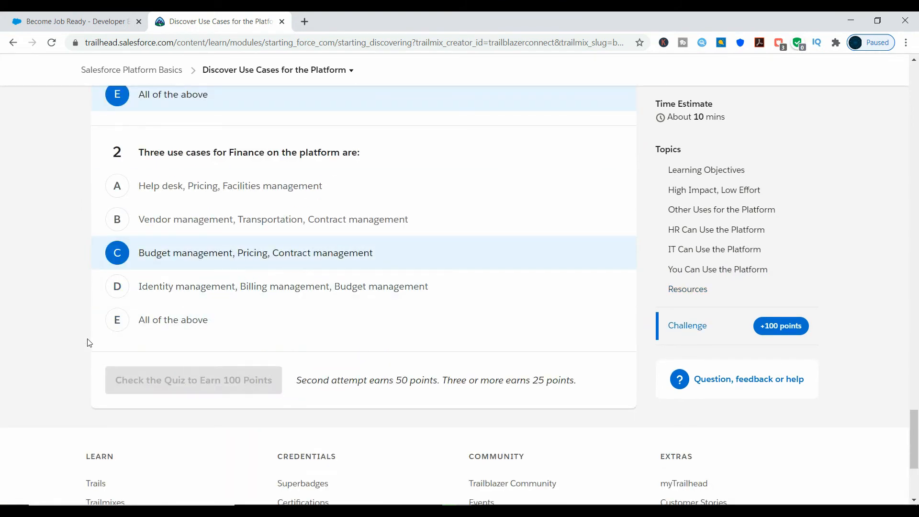
pyautogui.click(193, 379)
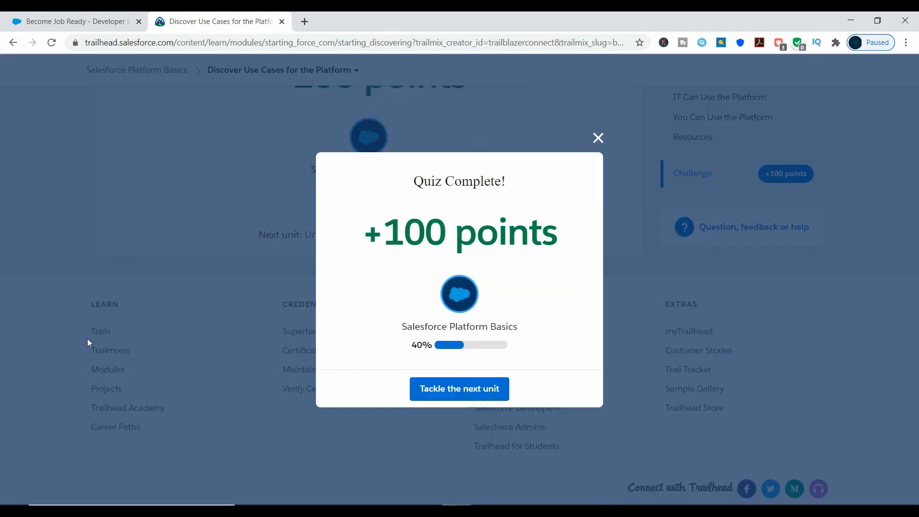